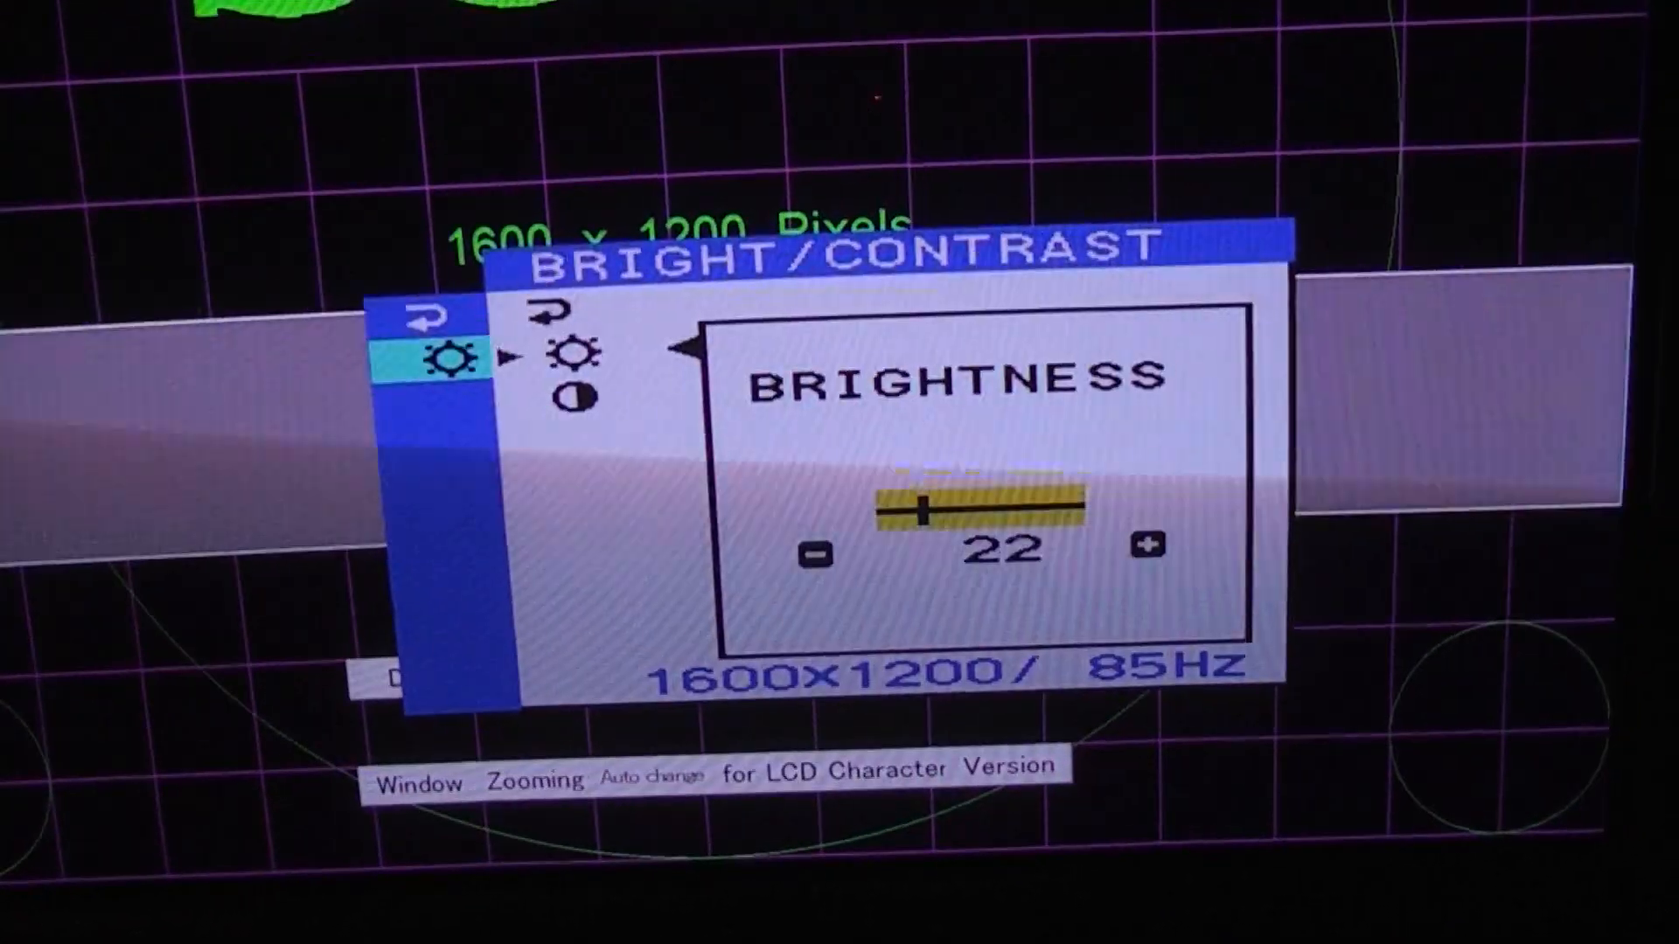
Step: Lower the Brightness value in the Bright/Contrast menu from 22 down to 7
left_click(821, 554)
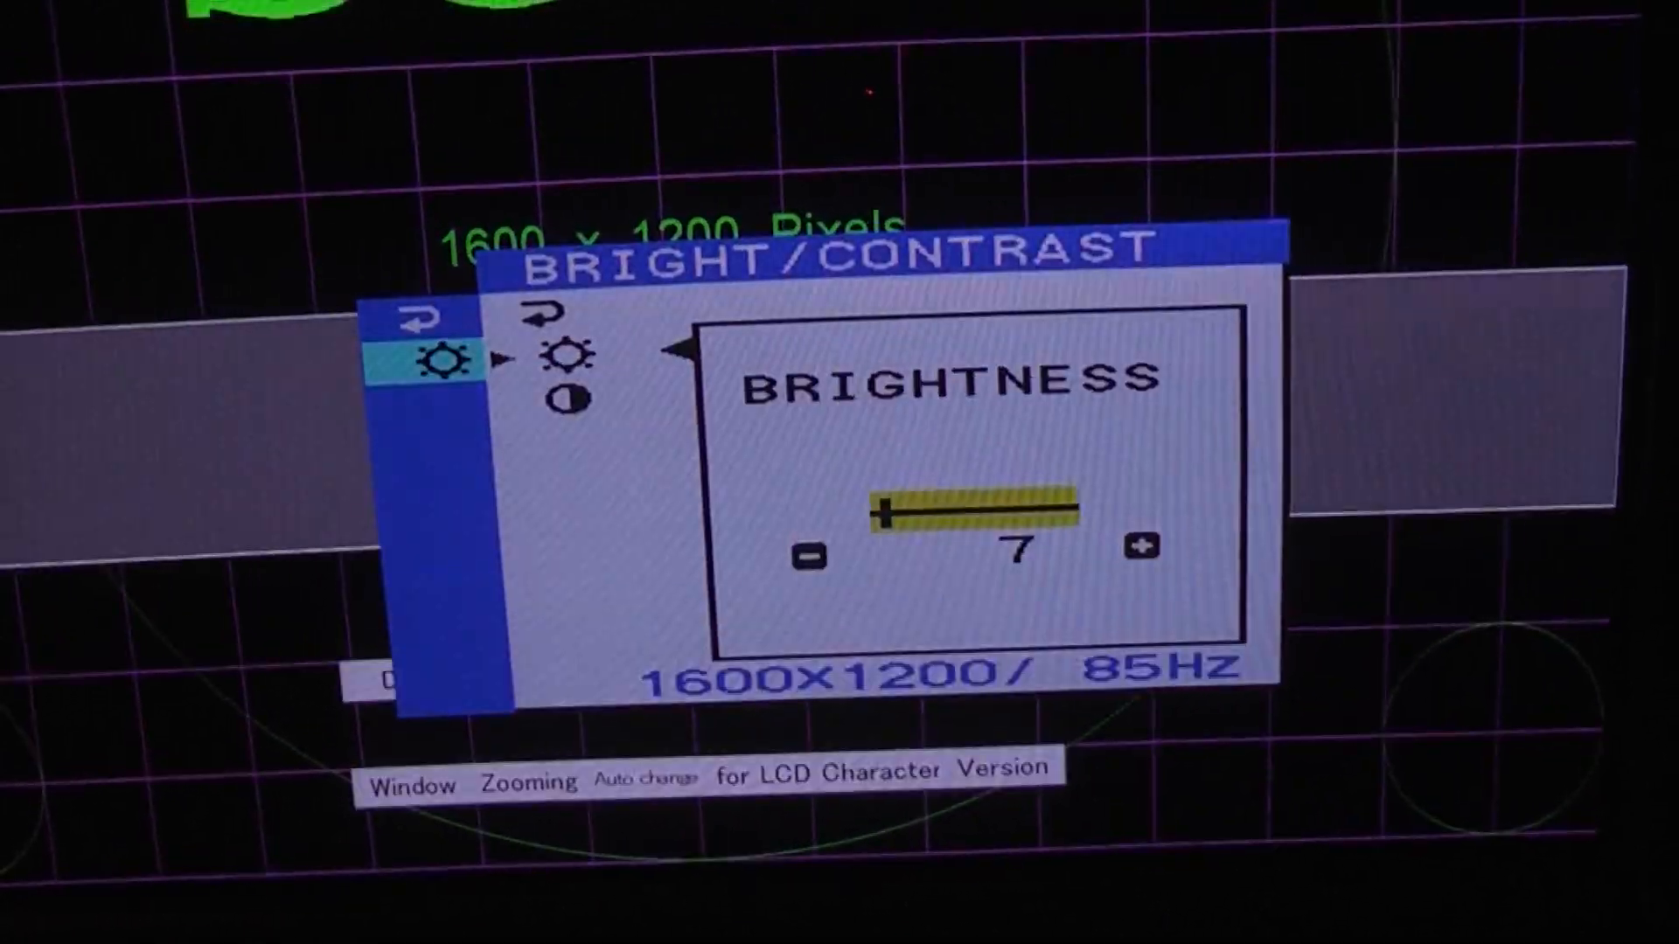